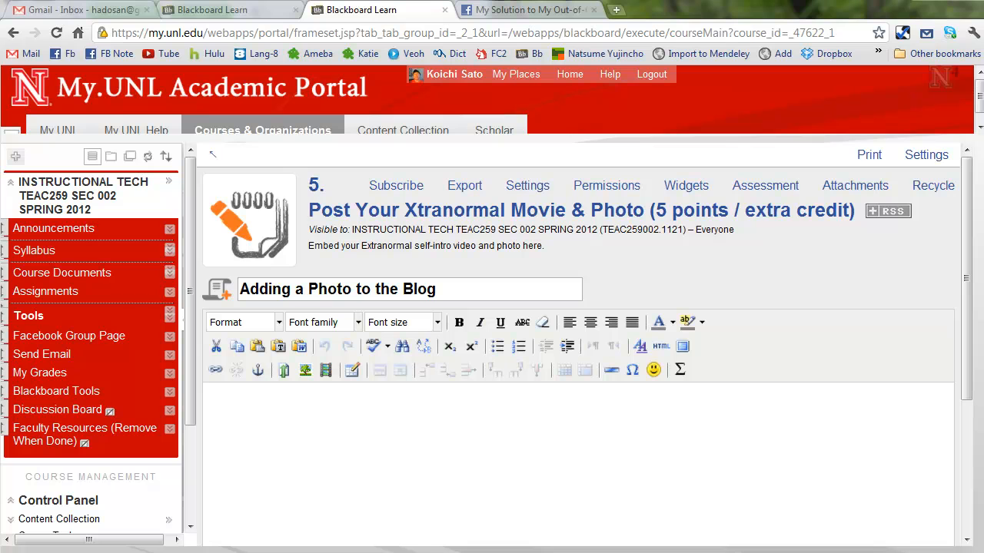
pyautogui.moveTo(460, 345)
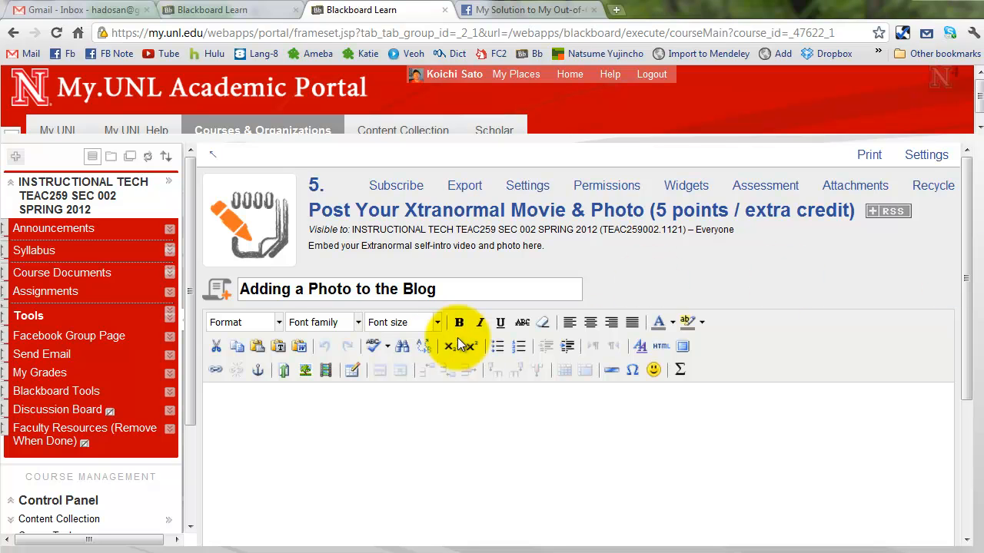
pyautogui.moveTo(405, 399)
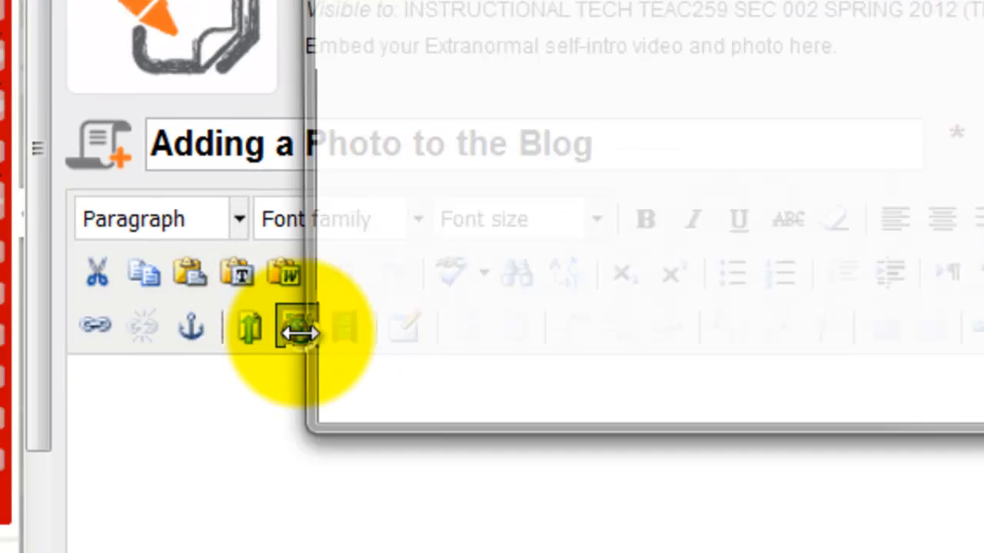
# Open Insert/edit image and start uploading a photo from the computer.
pyautogui.click(299, 326)
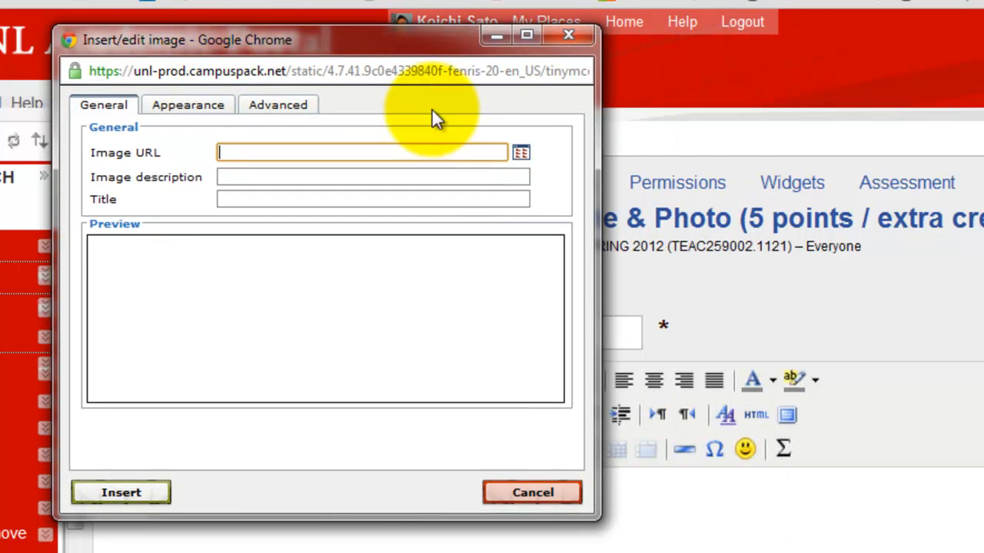
pyautogui.moveTo(521, 152)
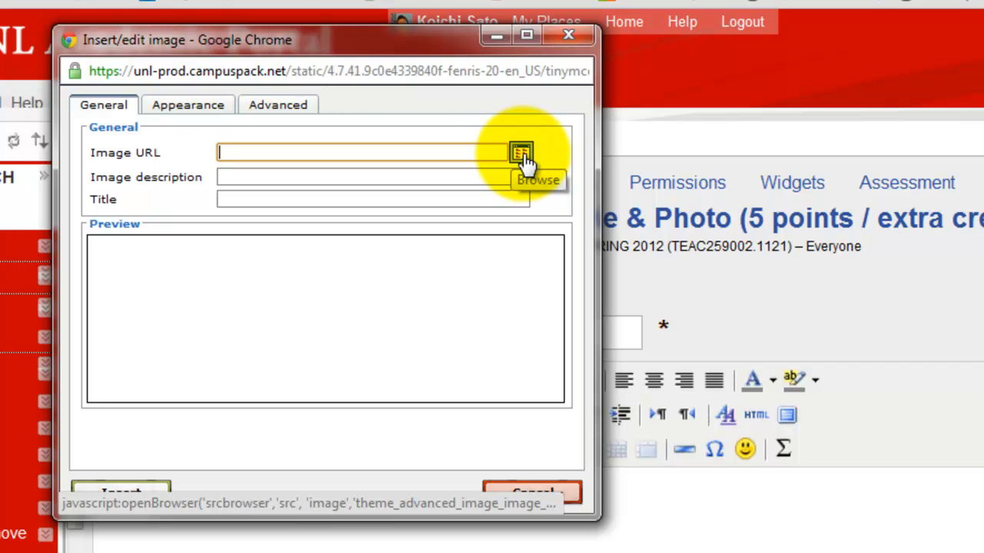
pyautogui.click(522, 153)
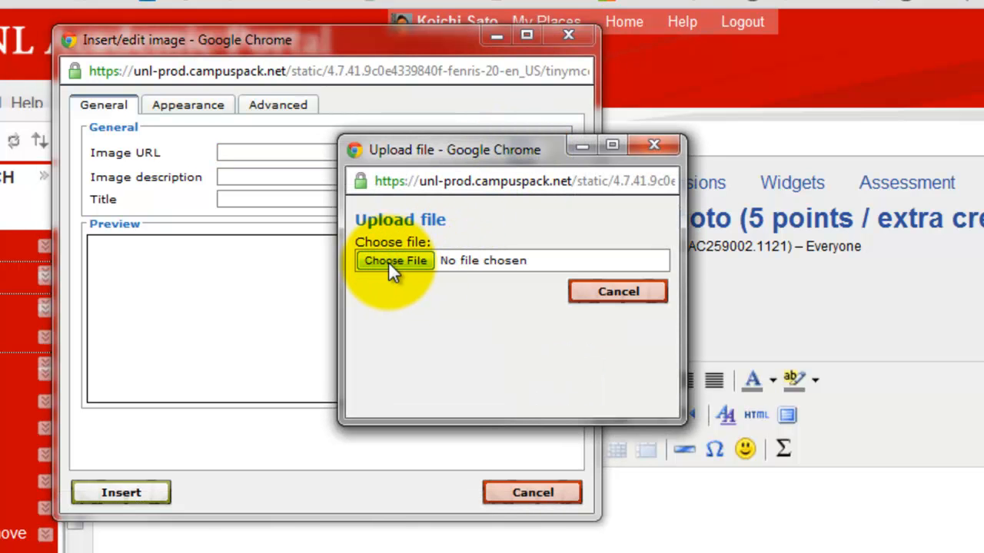
pyautogui.click(395, 261)
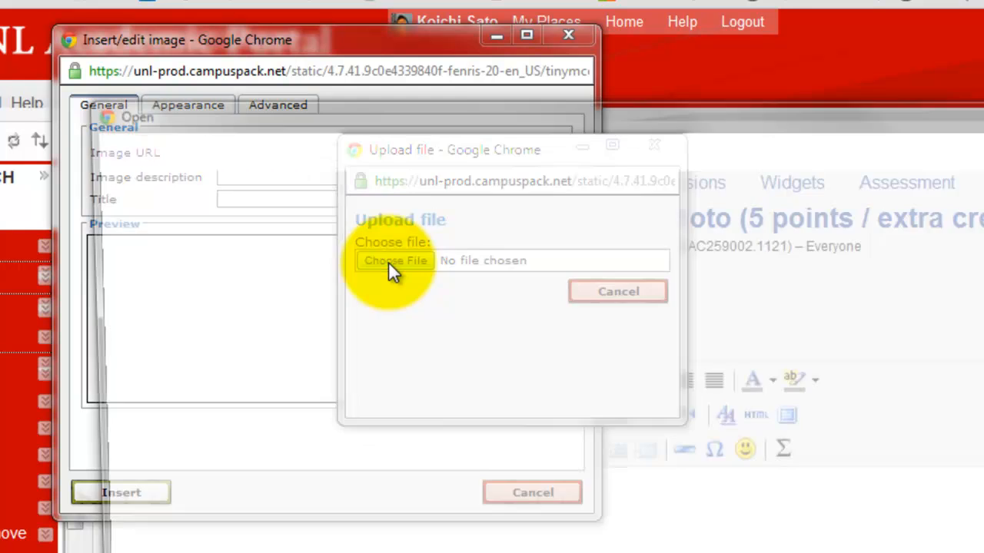
# Browse the Hitachi1TB drive to Photos > Lang-8 and select SmokeFree023.jpg.
pyautogui.click(395, 261)
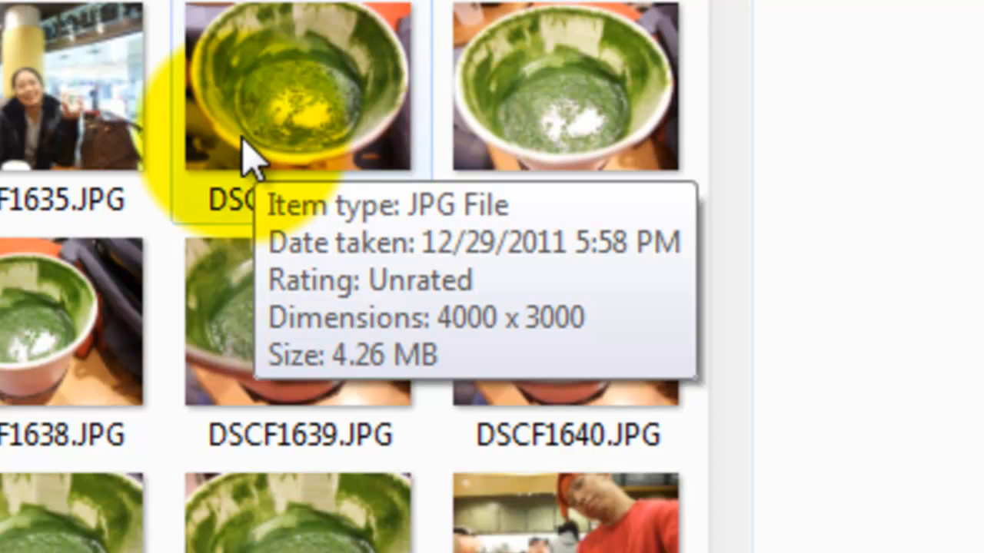
pyautogui.scroll(3)
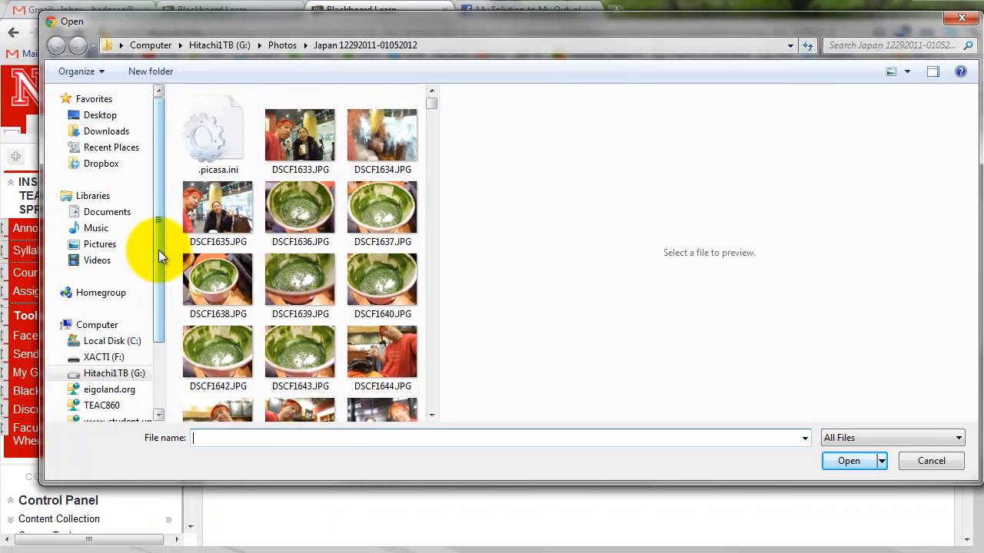
pyautogui.scroll(-3)
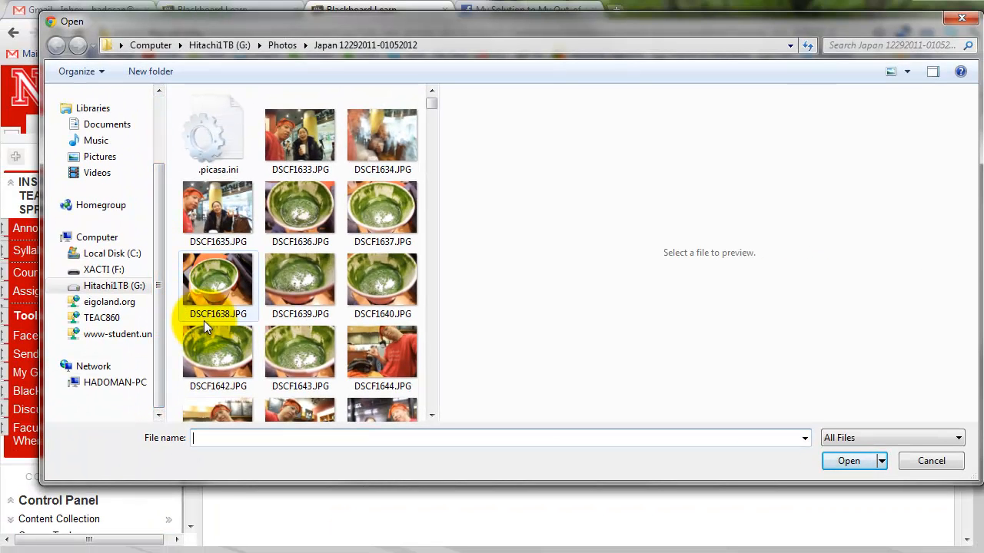
pyautogui.moveTo(160, 296)
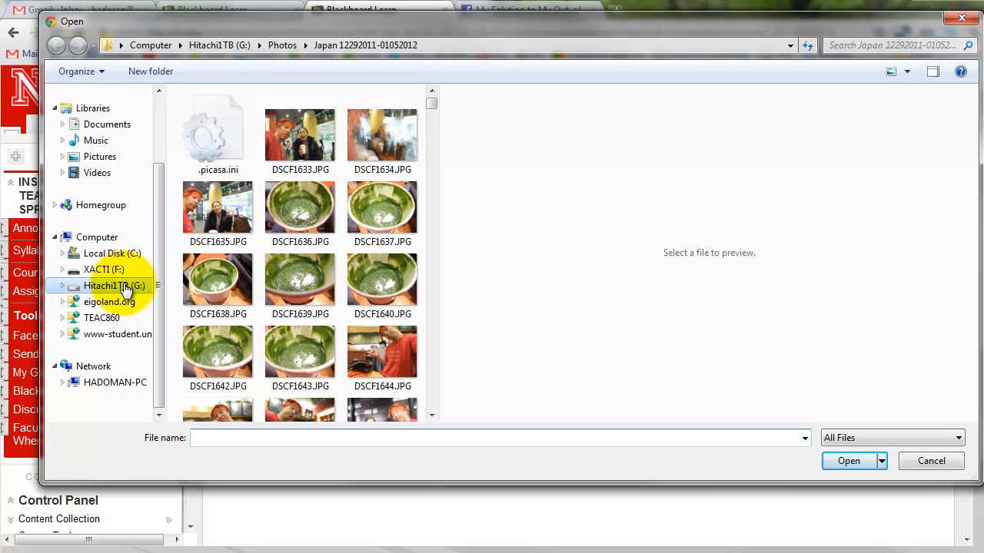
pyautogui.click(217, 369)
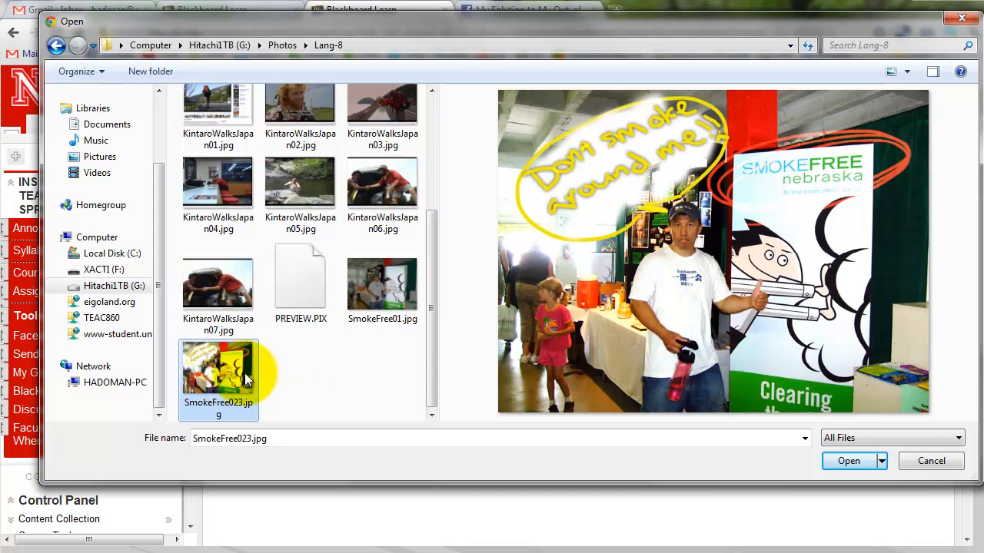
pyautogui.moveTo(231, 373)
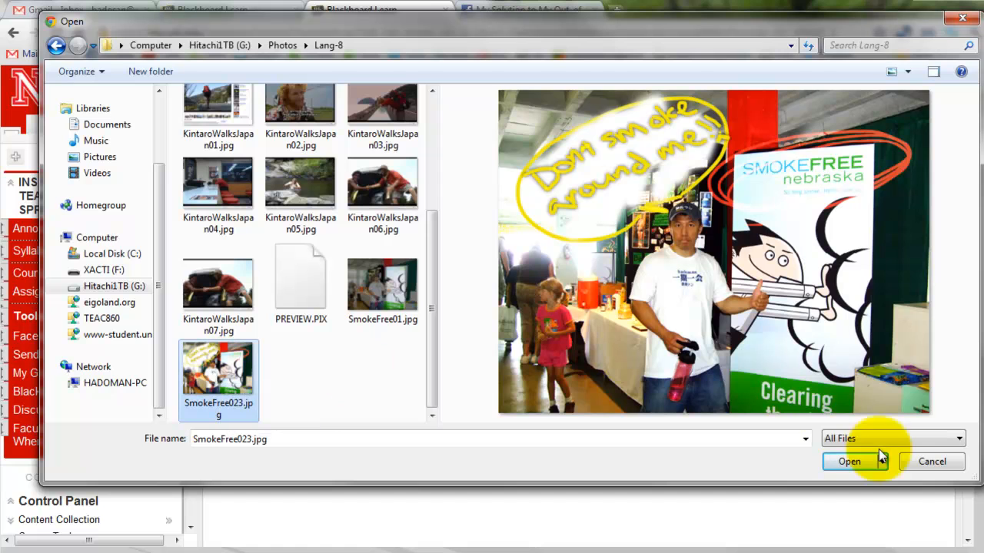
# Open SmokeFree023.jpg and upload it so its URL fills the image dialog.
pyautogui.click(849, 461)
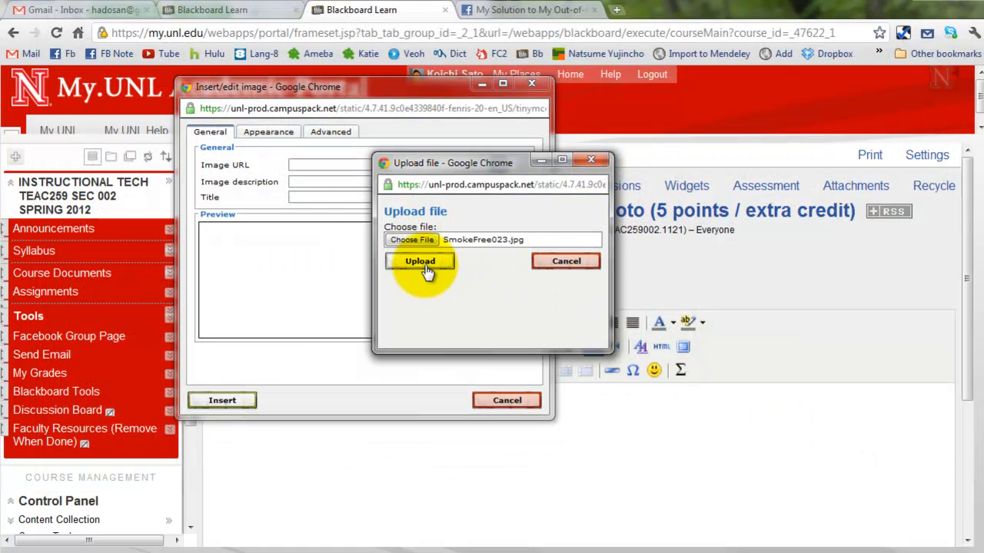
pyautogui.click(420, 261)
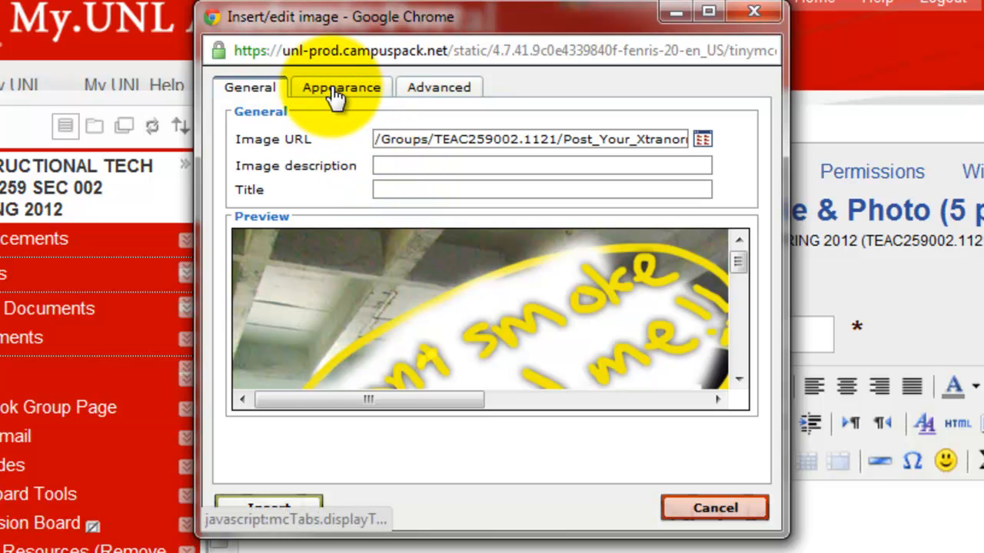
# Review Appearance (800 × 600 px, constrained) and Advanced settings, then return to Appearance.
pyautogui.click(341, 87)
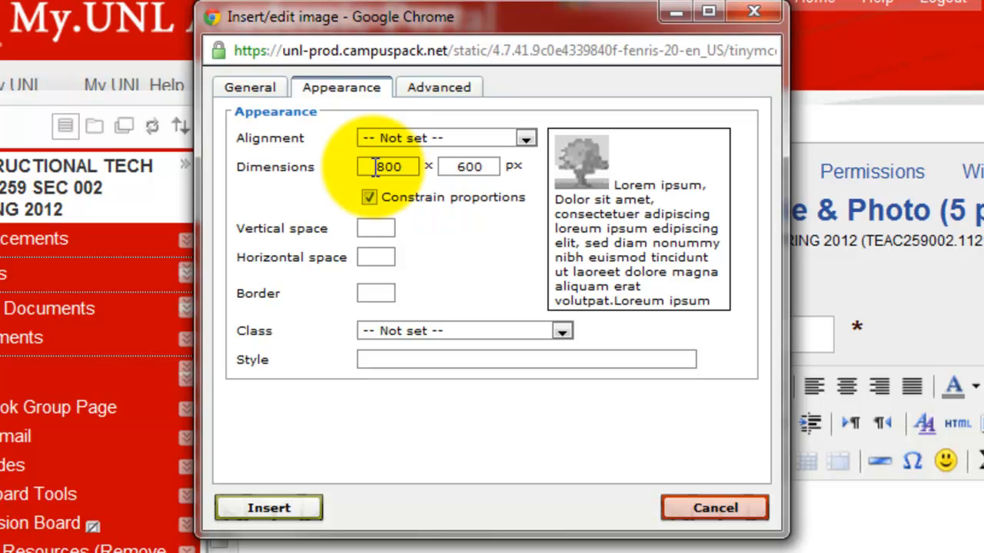
pyautogui.click(438, 87)
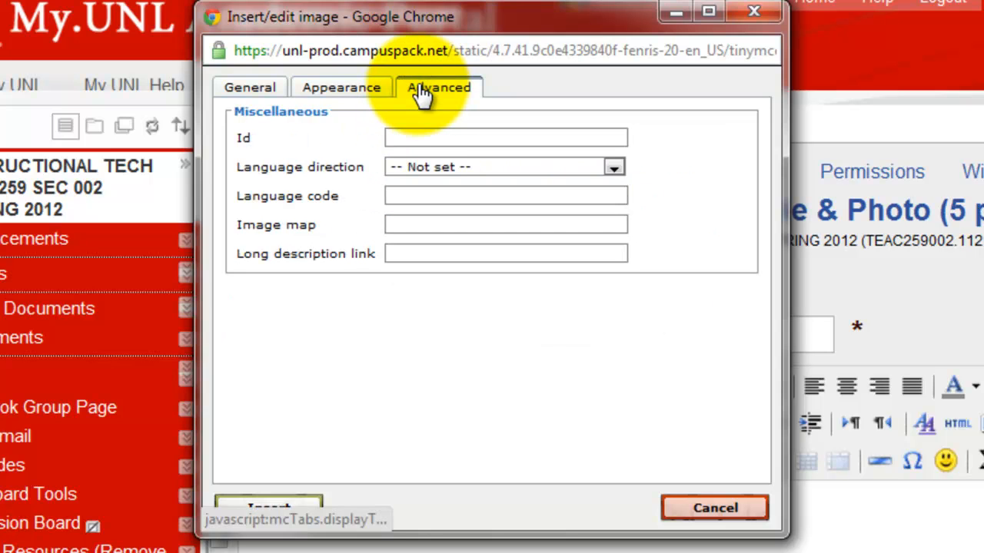
pyautogui.moveTo(477, 285)
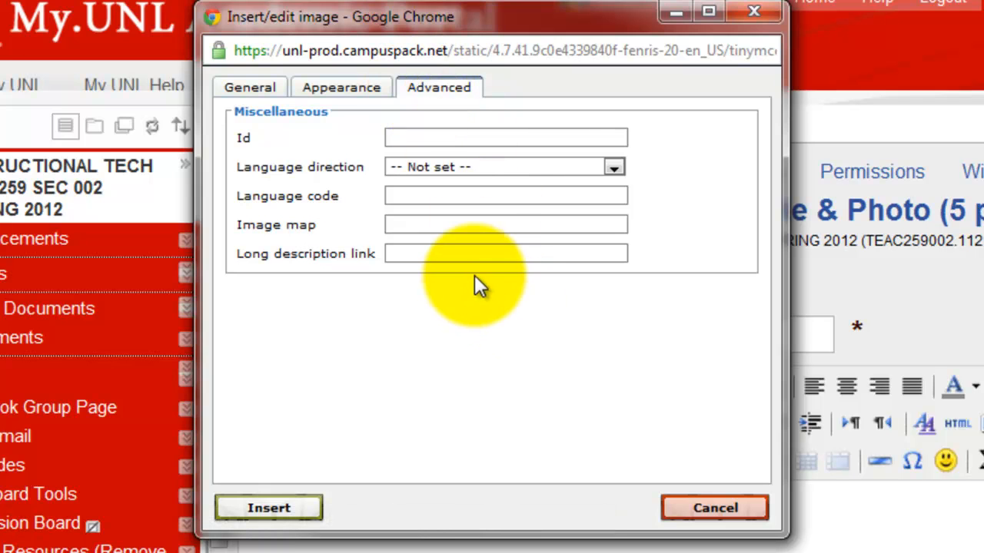
pyautogui.moveTo(341, 87)
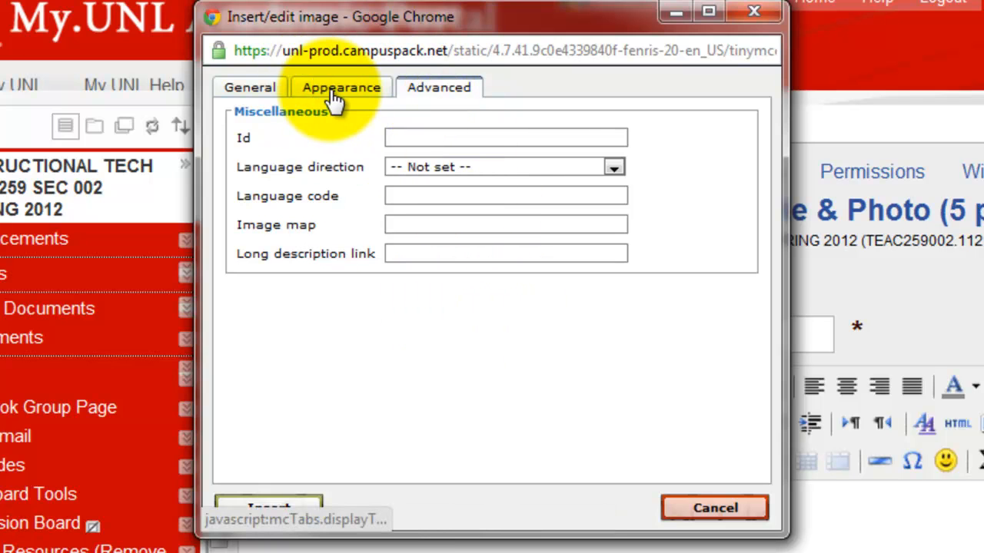
pyautogui.click(339, 87)
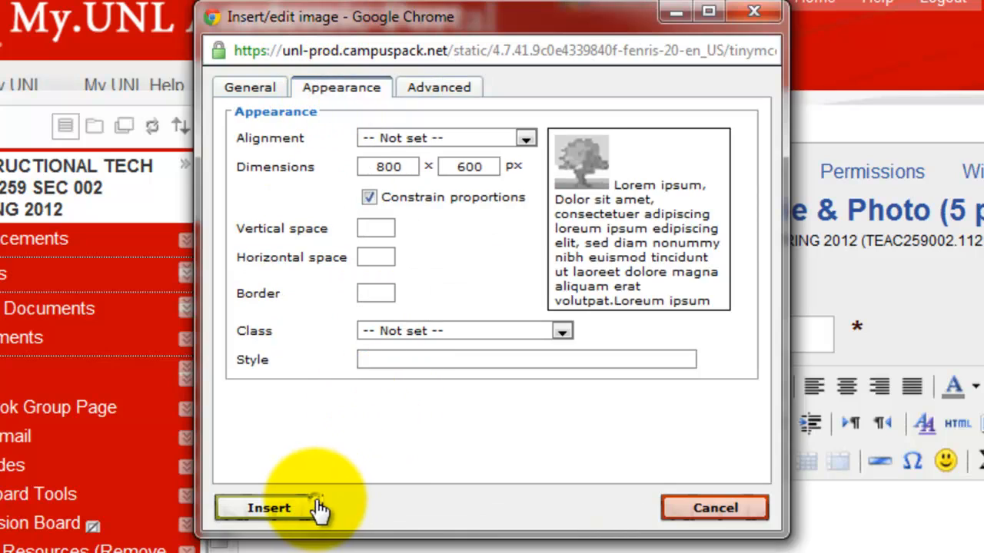
# Insert the uploaded SmokeFree023.jpg photo into the blog post.
pyautogui.click(268, 508)
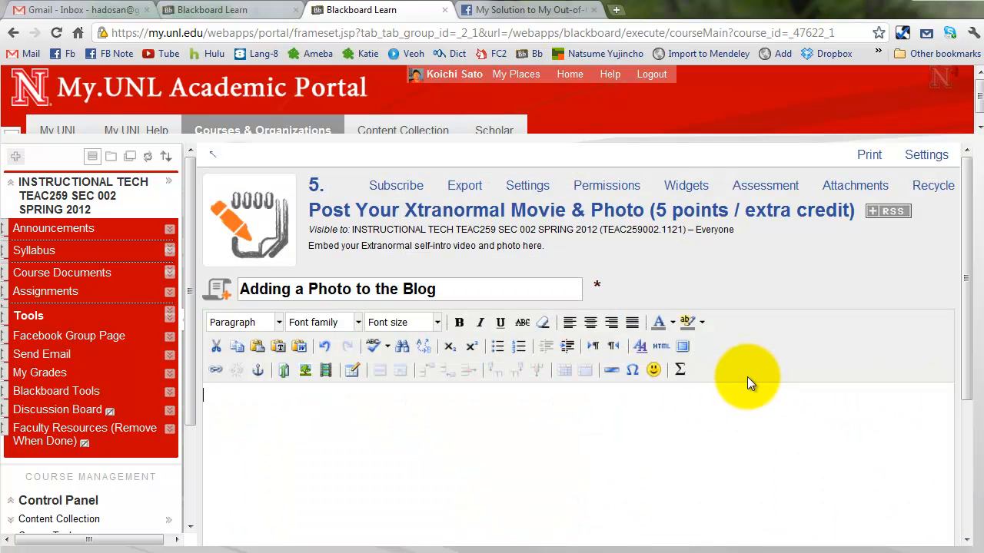
pyautogui.moveTo(646, 396)
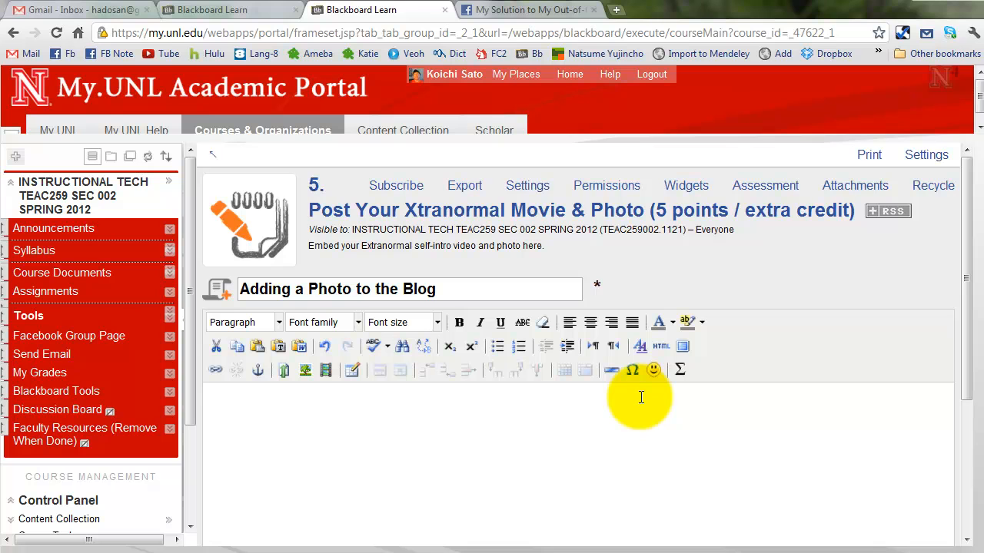
pyautogui.moveTo(662, 418)
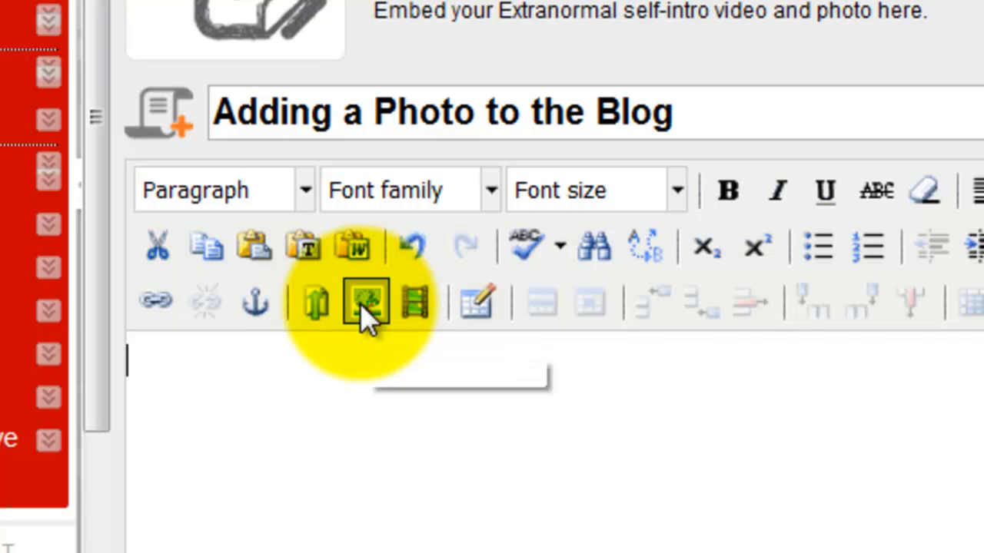
# Reopen the Insert/Edit Image dialog from the editor toolbar.
pyautogui.click(365, 301)
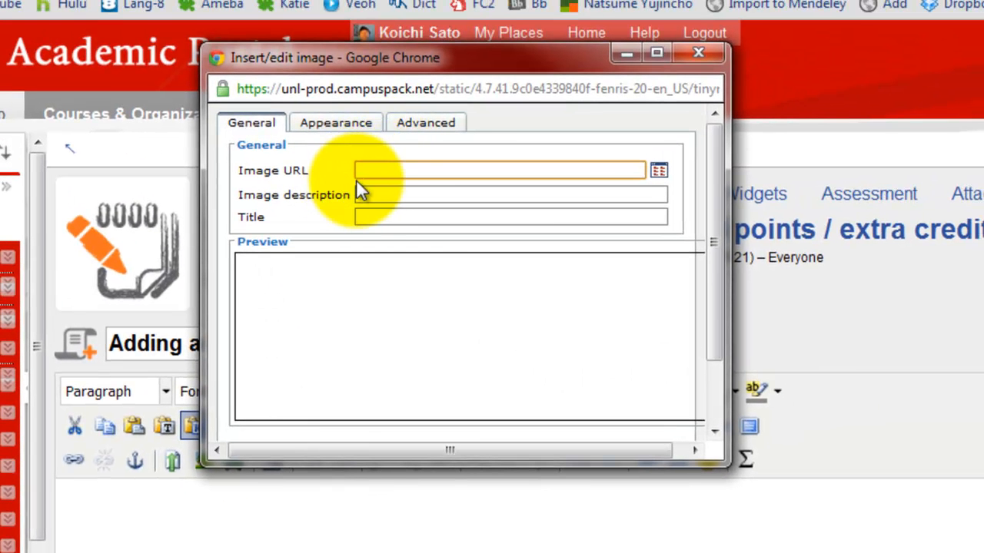
pyautogui.moveTo(653, 192)
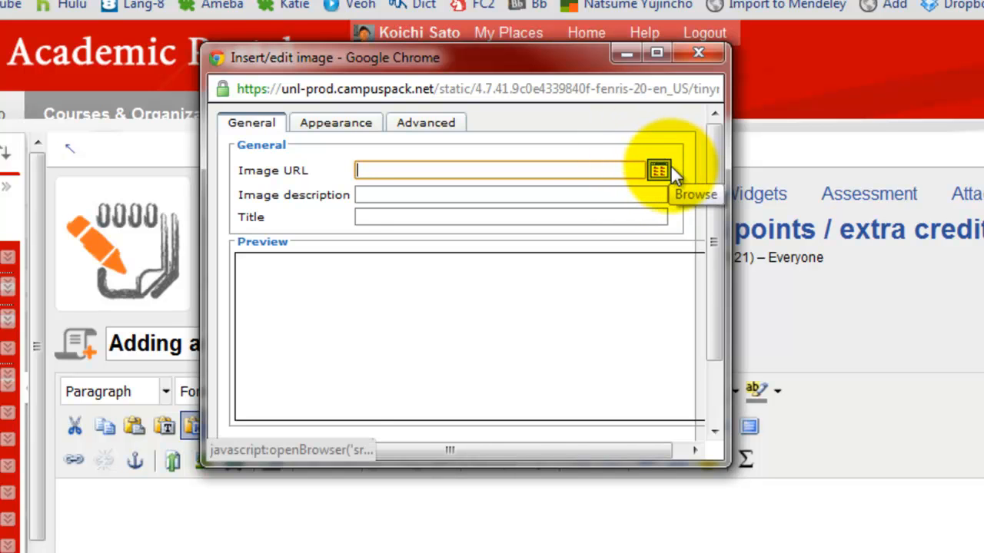
pyautogui.moveTo(405, 170)
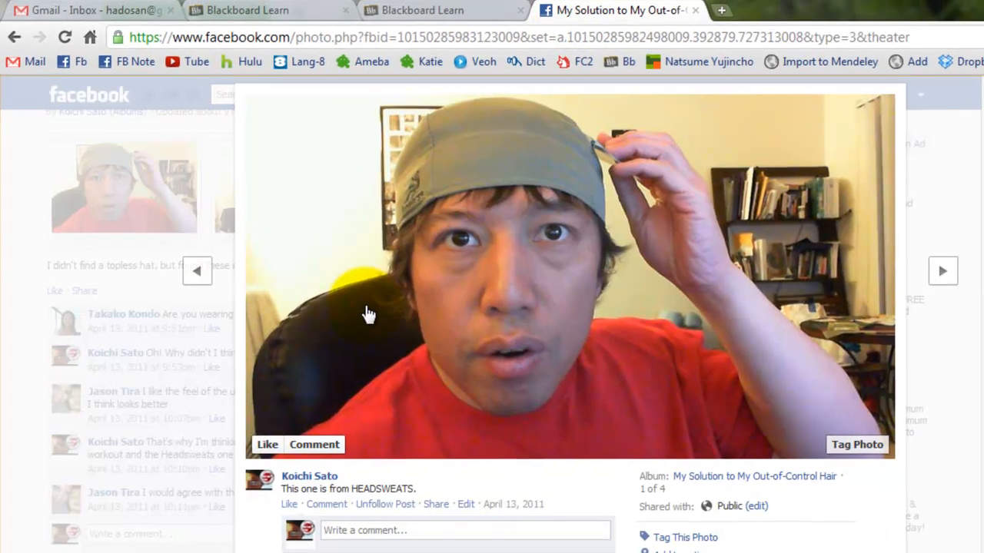
pyautogui.scroll(-3)
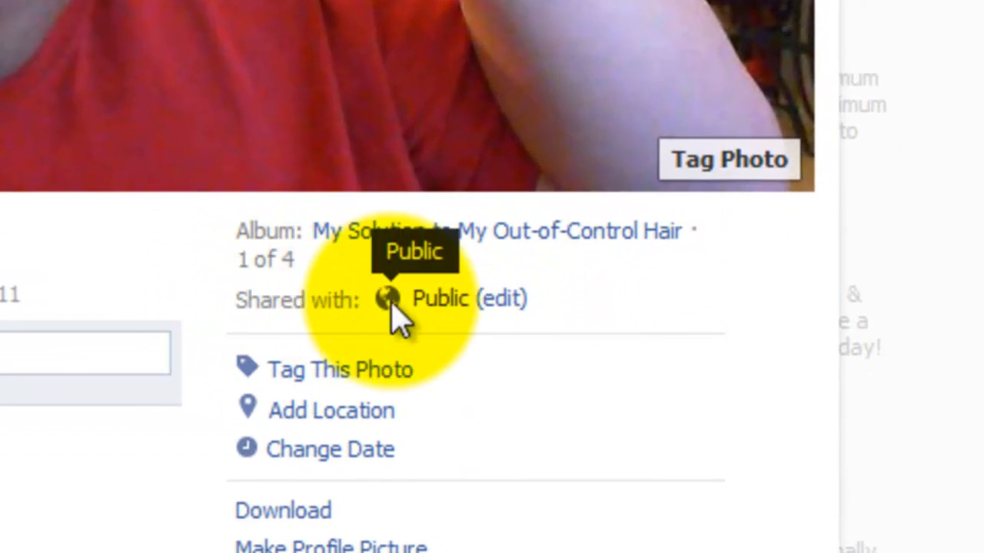
pyautogui.moveTo(445, 315)
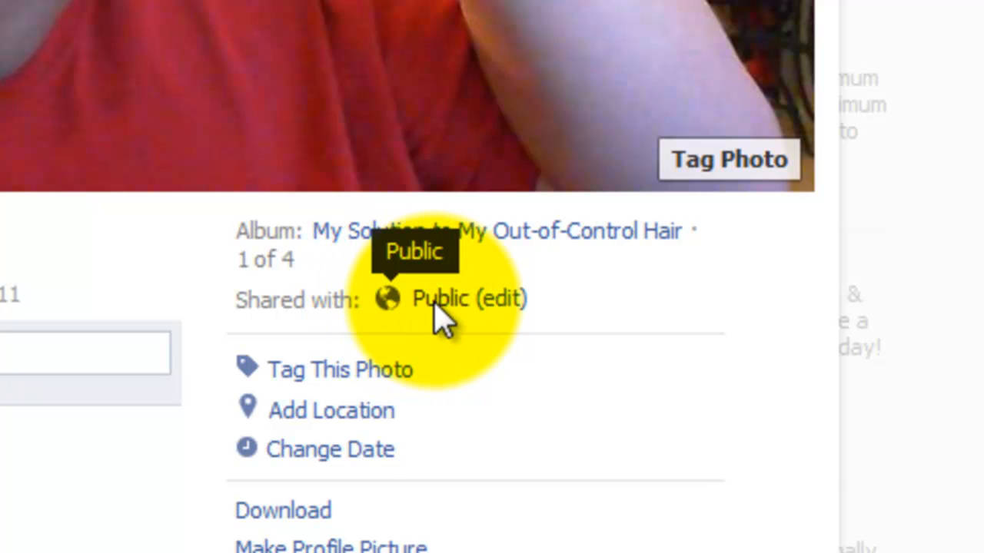
pyautogui.moveTo(508, 315)
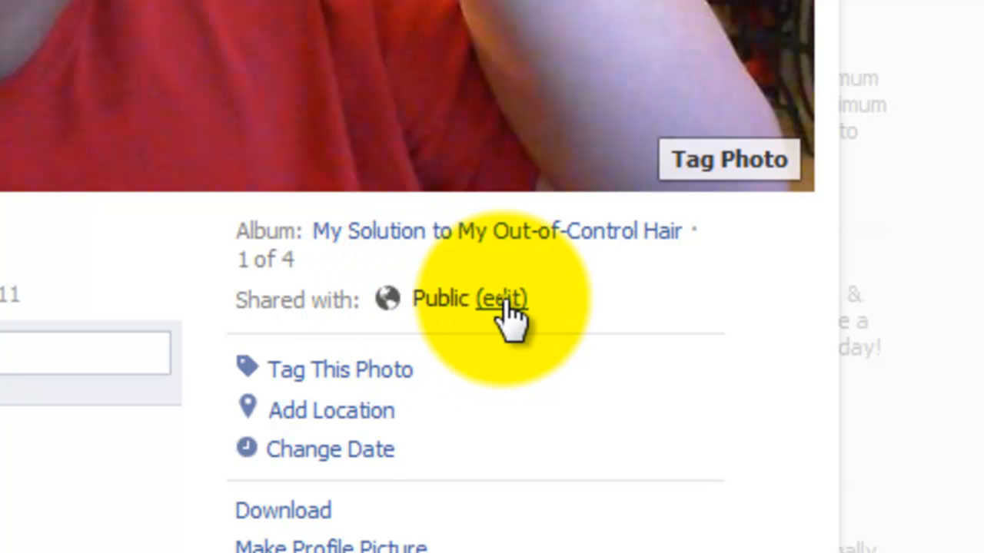
# Open Edit Album privacy and keep the album shared with Public.
pyautogui.click(500, 299)
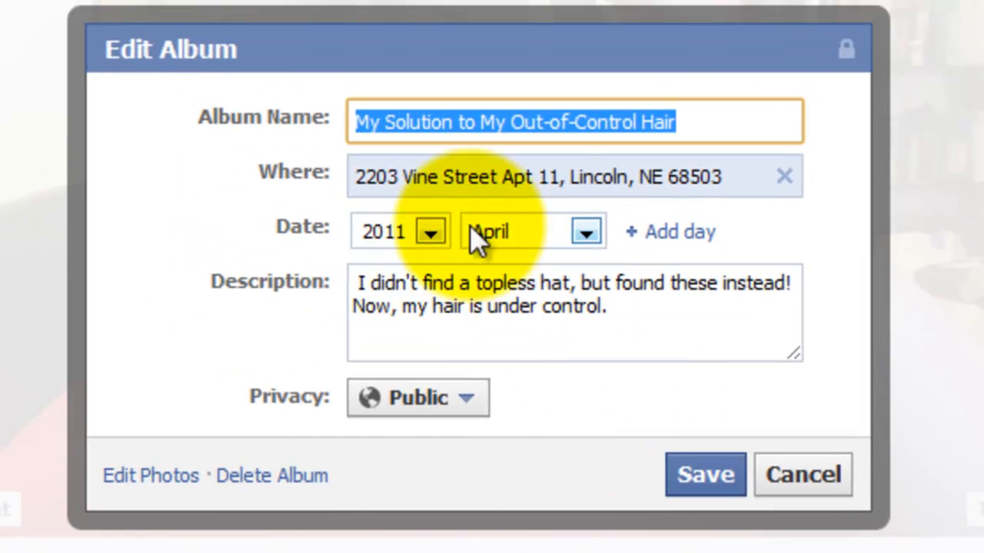
pyautogui.click(416, 397)
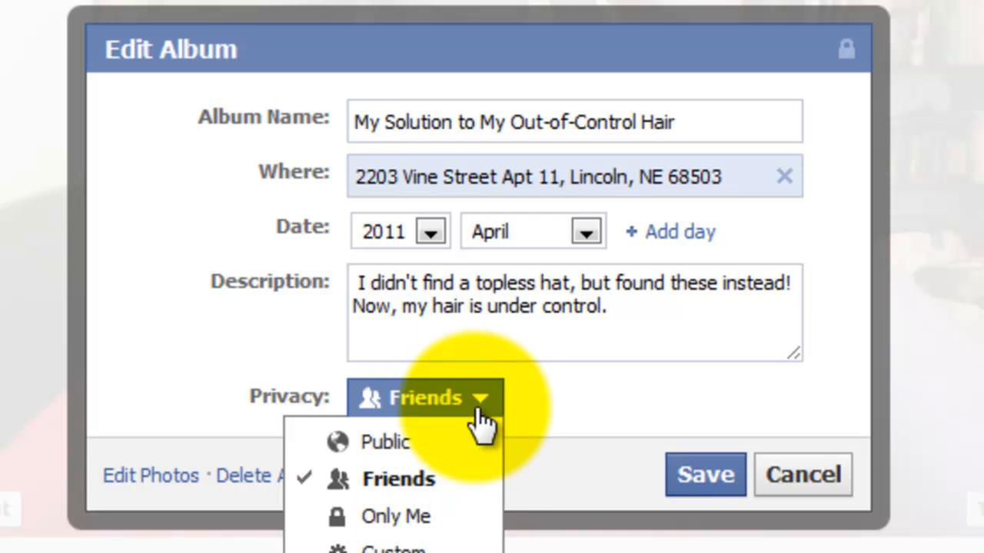
pyautogui.click(386, 442)
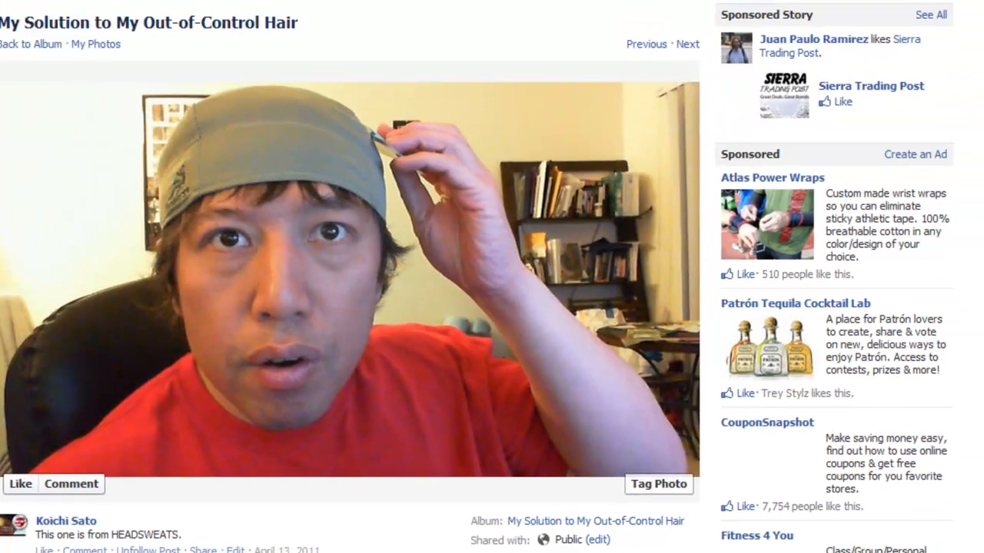
# Copy the Facebook photo's image URL from its right-click menu.
pyautogui.rightClick(342, 123)
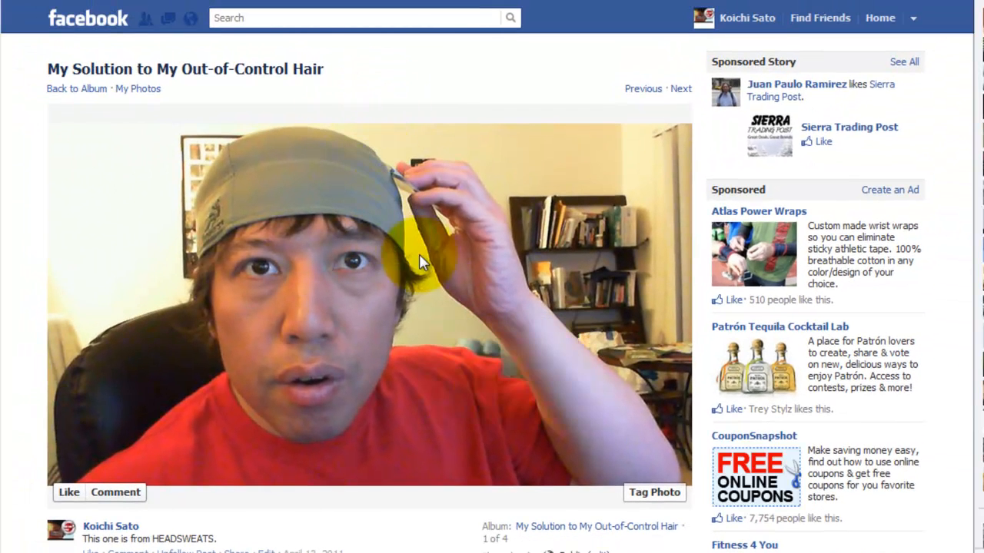
pyautogui.rightClick(415, 265)
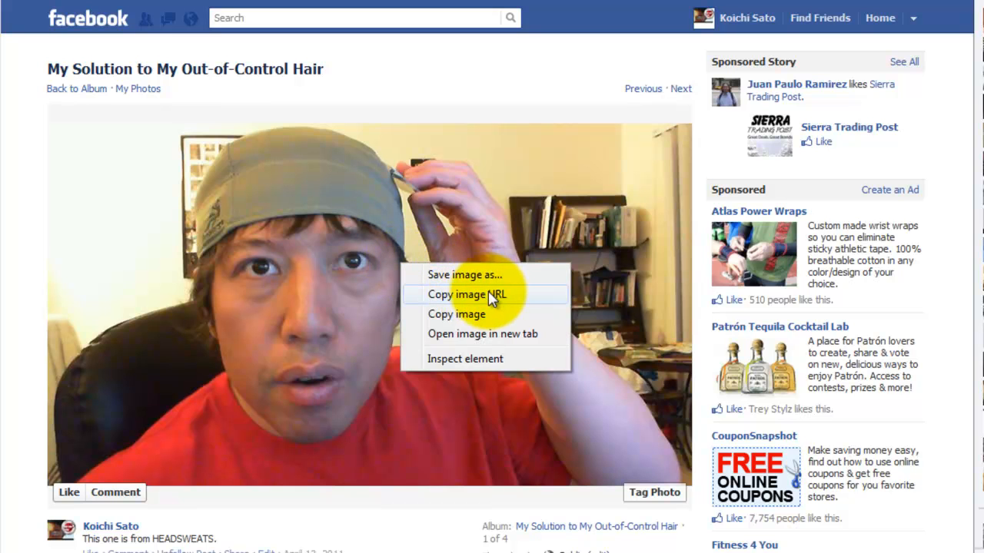
pyautogui.moveTo(496, 312)
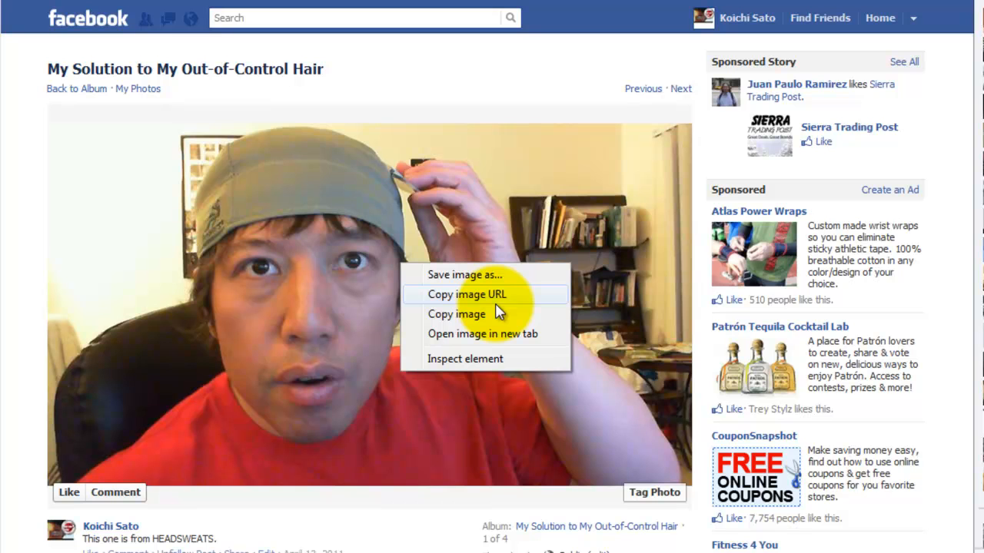
pyautogui.click(466, 295)
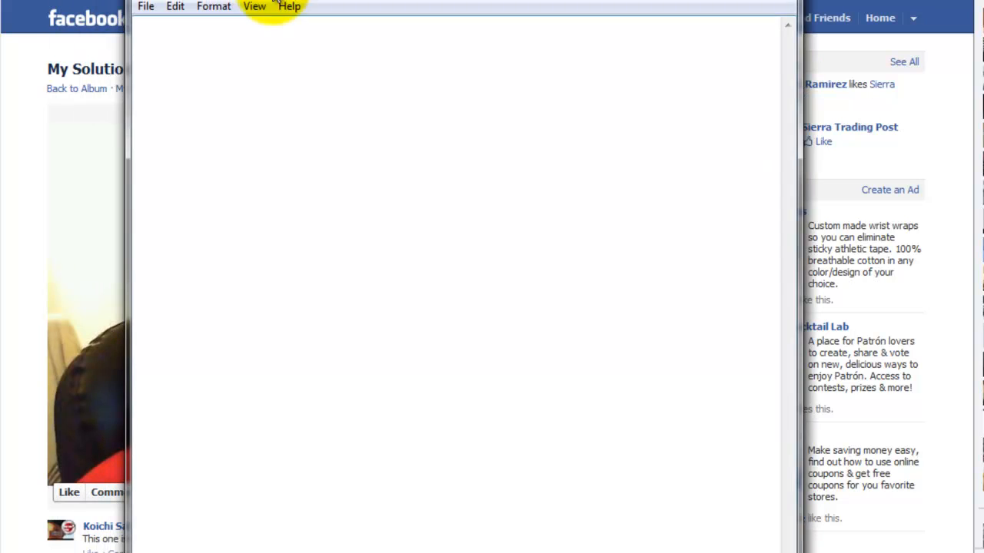
pyautogui.moveTo(269, 98)
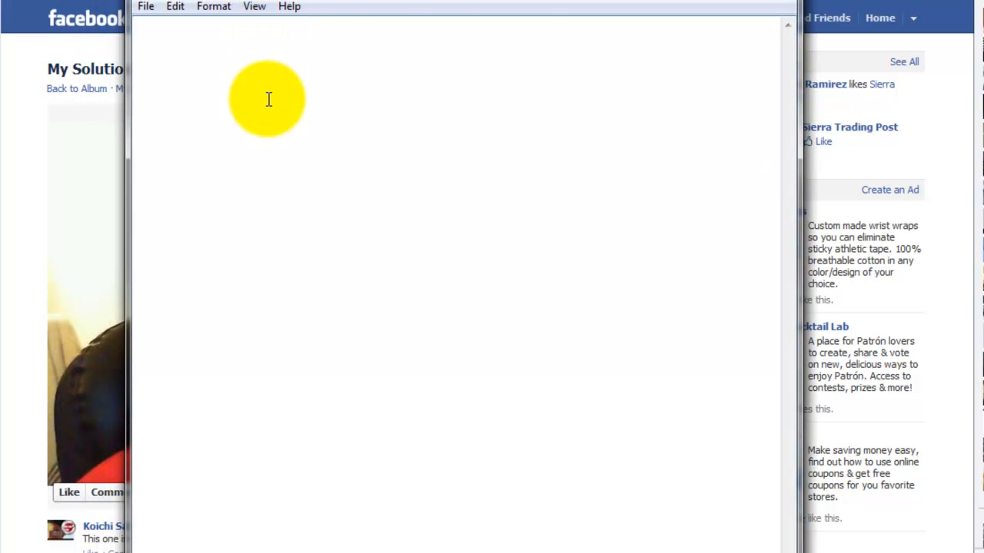
# Paste the fbcdn-sphotos image address ending in _n.jpg into Notepad.
pyautogui.write('https://fbcdn-sphotos-a.akamaihd.net/hphotos-ak-snc6/218031_10150285983123009_727313008_9313590_5855830_n.jpg')
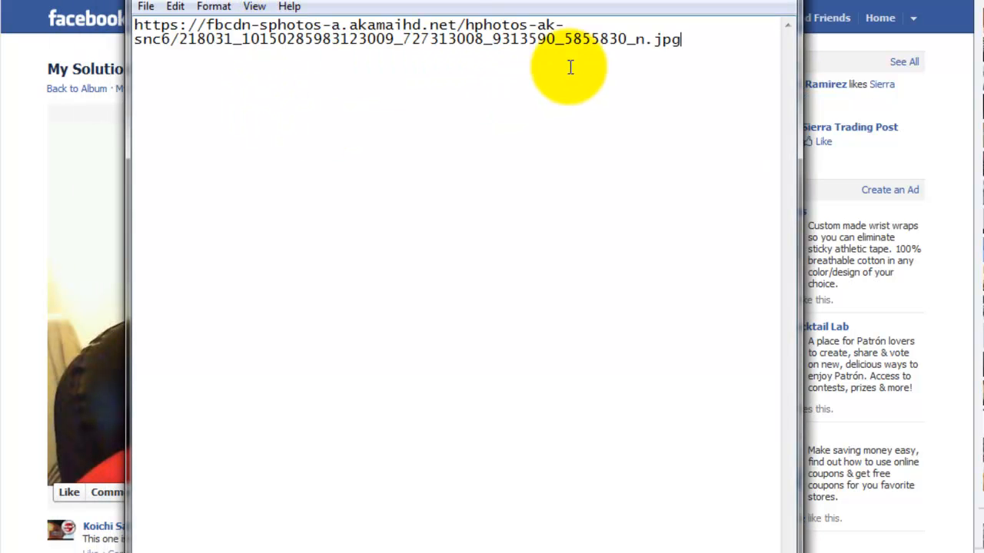
pyautogui.moveTo(705, 40)
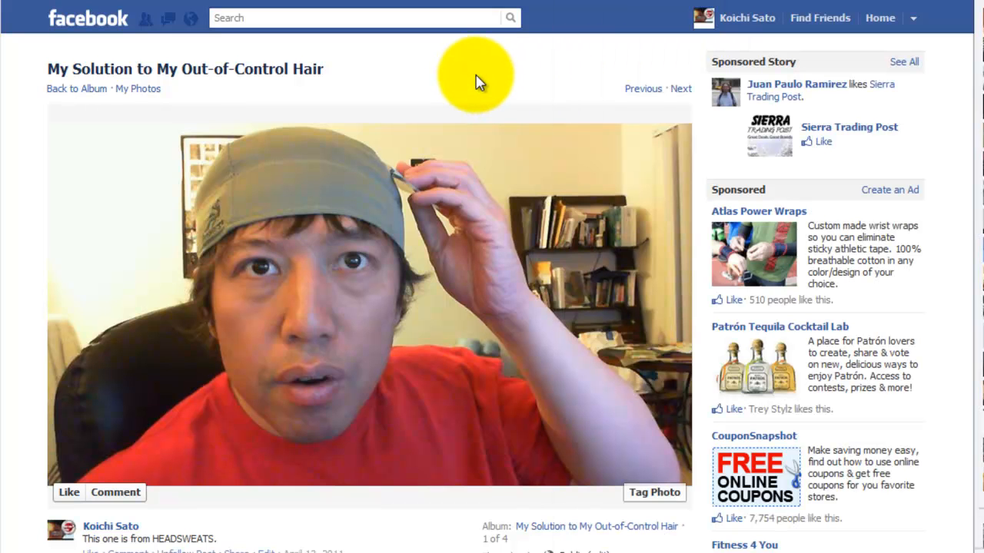
# Scroll to the photo page bottom and highlight the photo.php share link.
pyautogui.scroll(-3)
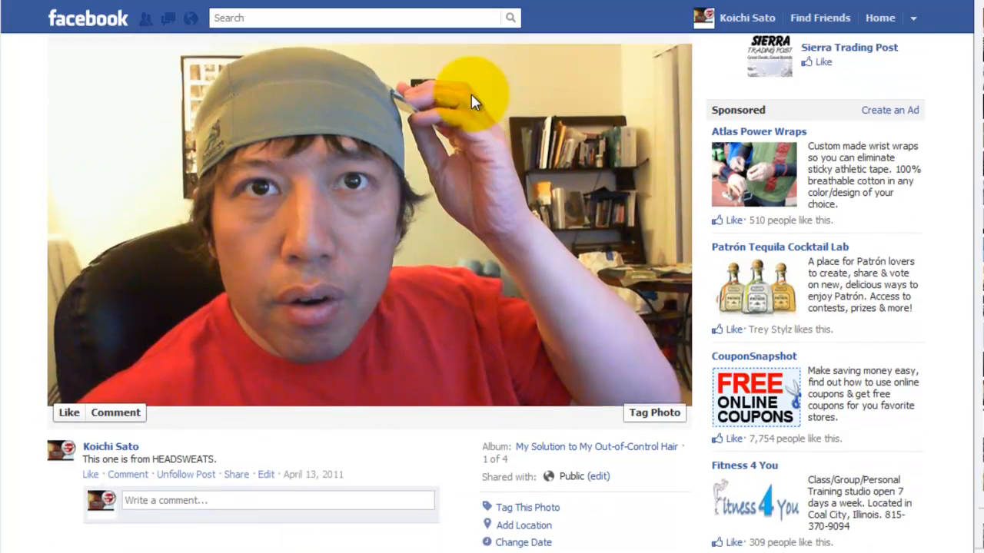
pyautogui.scroll(-3)
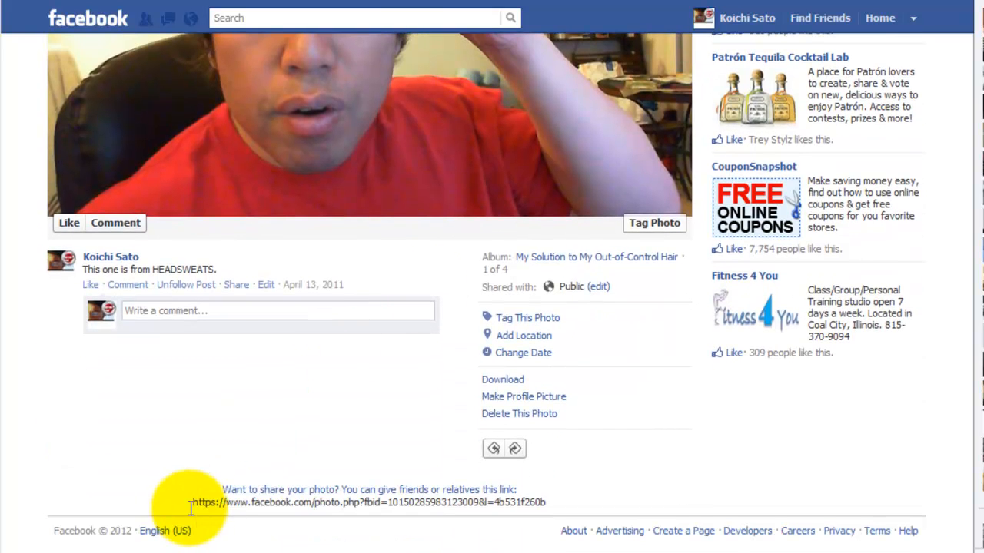
pyautogui.moveTo(196, 509)
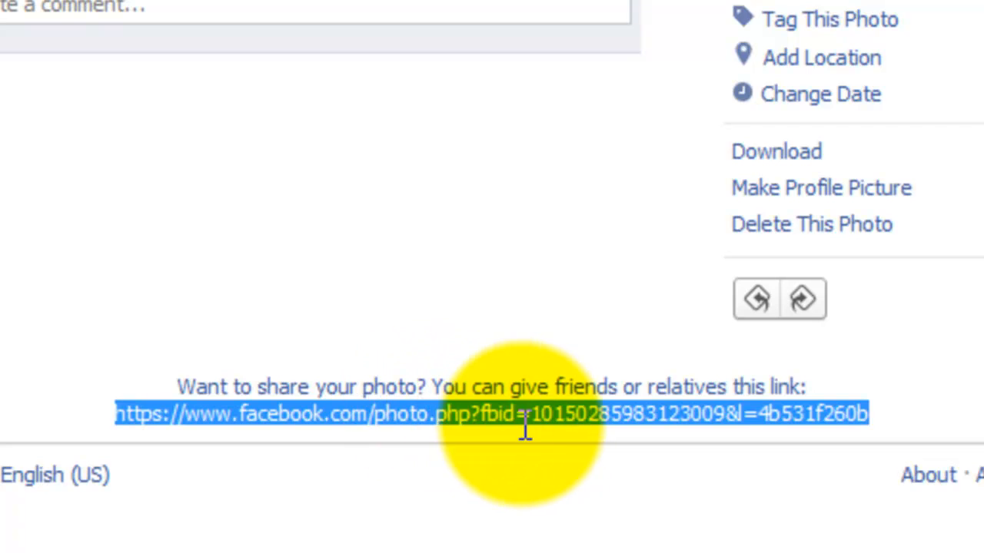
pyautogui.moveTo(76, 423)
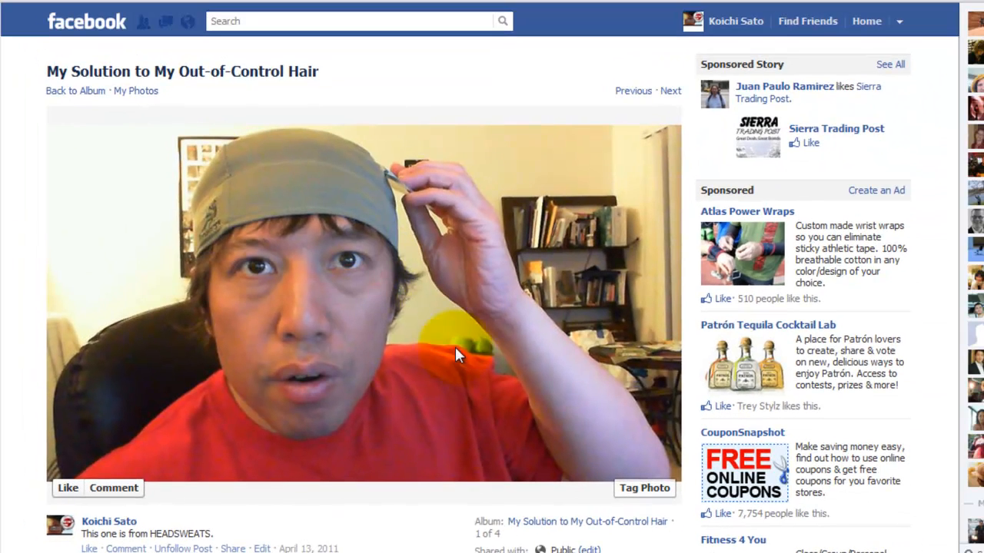
pyautogui.scroll(-3)
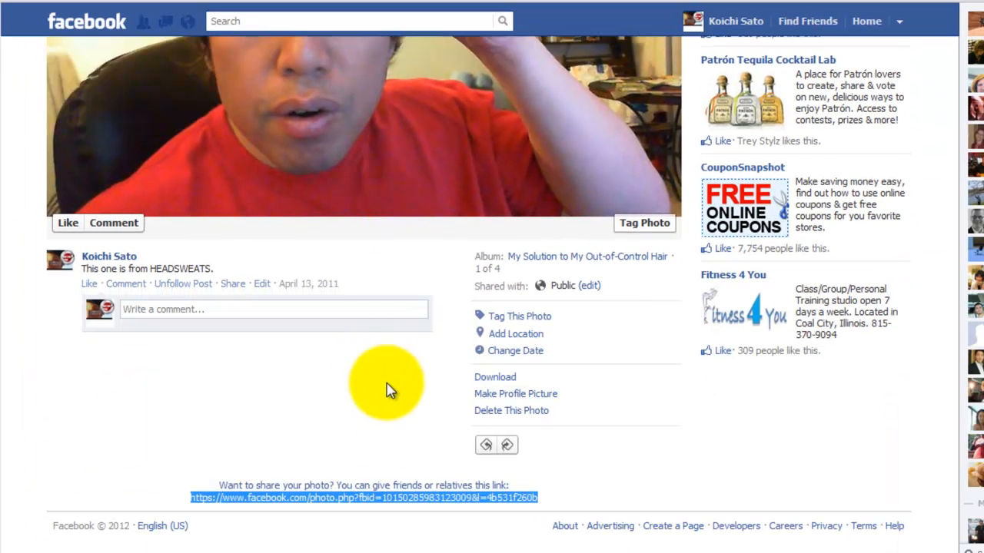
pyautogui.moveTo(193, 498)
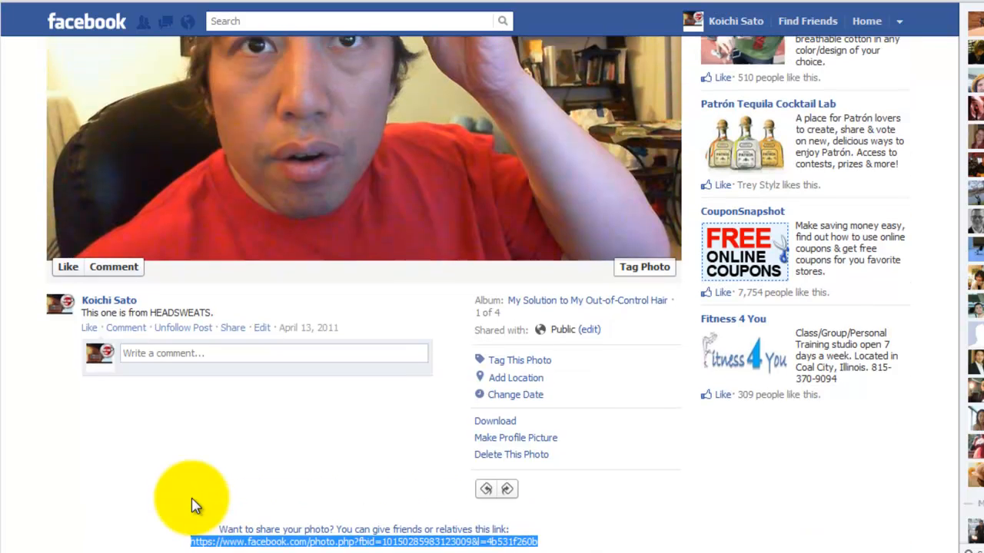
pyautogui.scroll(3)
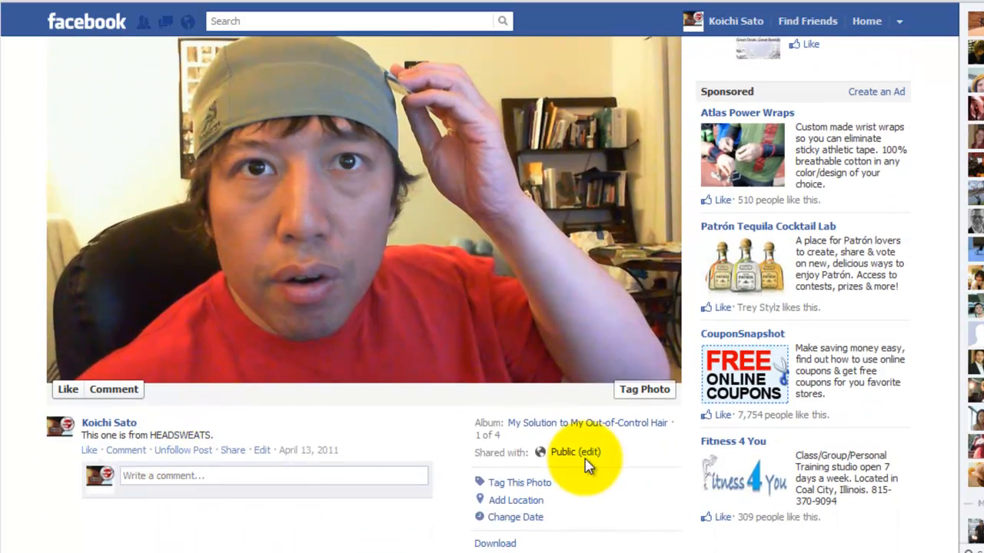
# Paste the copied Facebook _n.jpg image address into the Image URL field of the image dialog.
pyautogui.rightClick(346, 307)
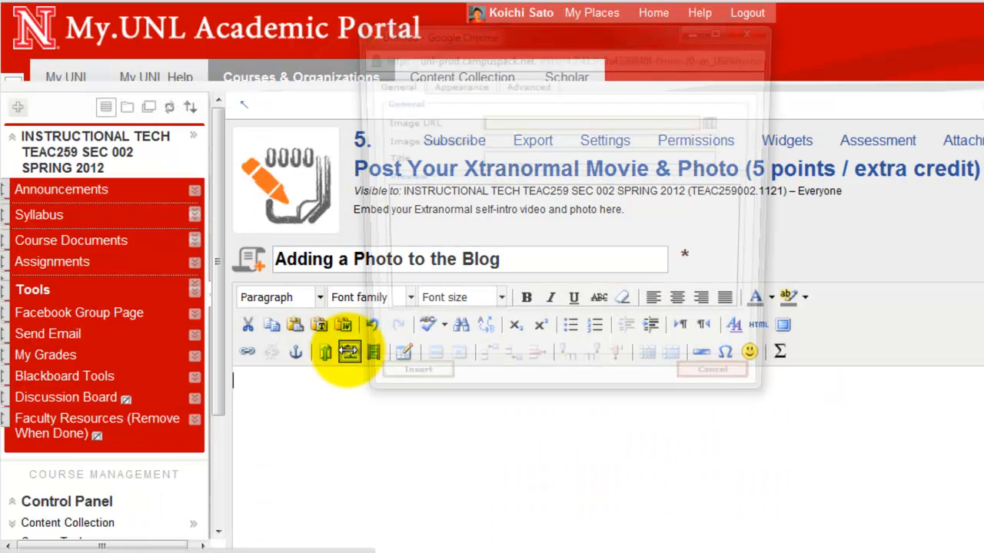
pyautogui.rightClick(592, 123)
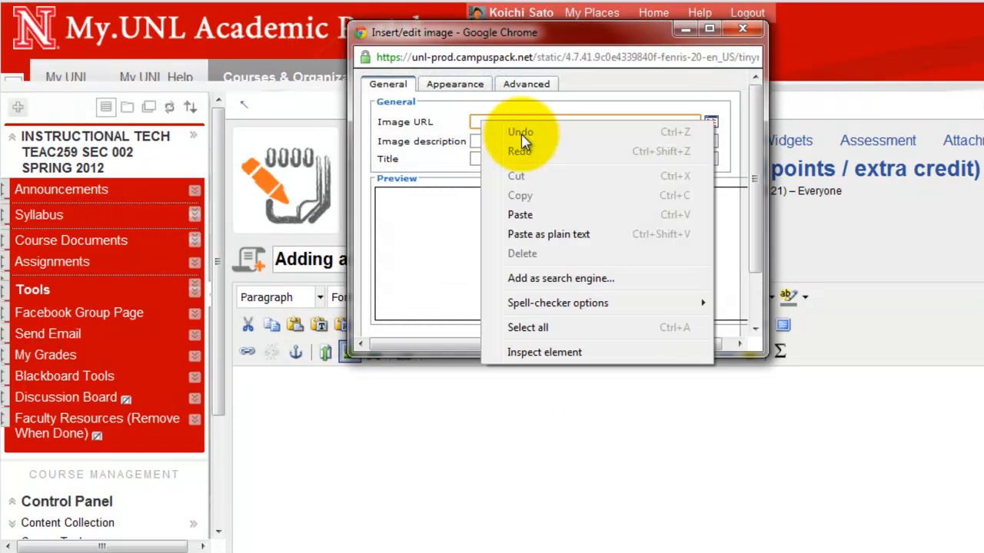
pyautogui.click(520, 215)
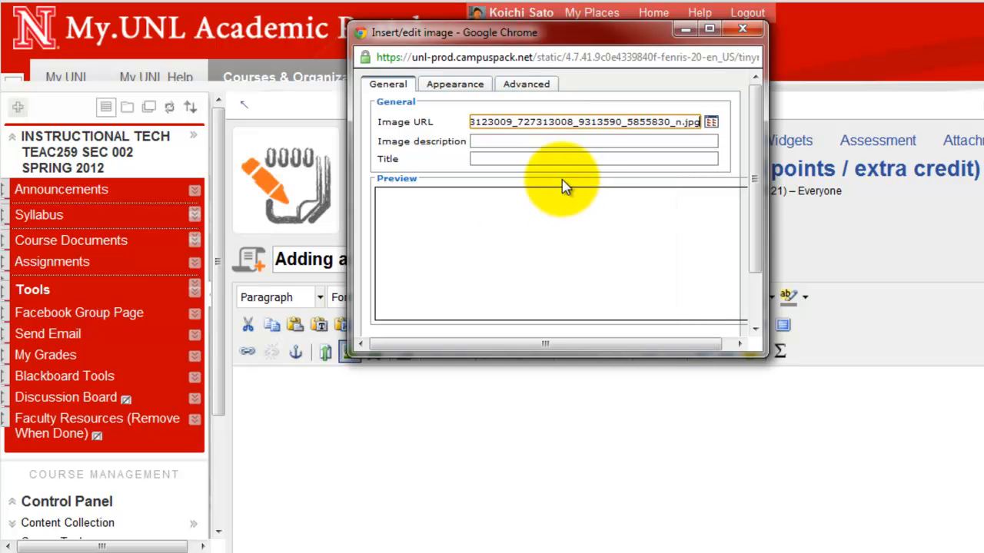
pyautogui.scroll(-3)
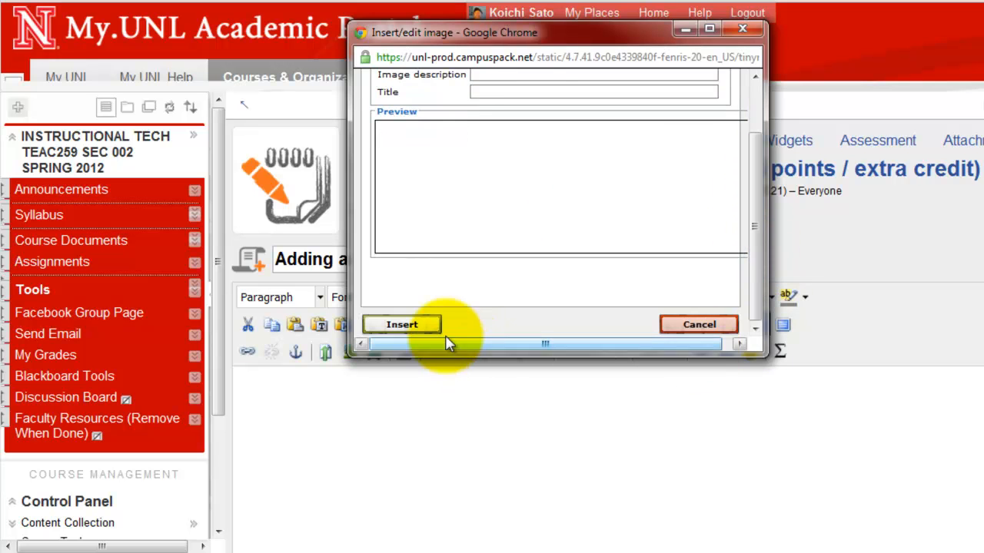